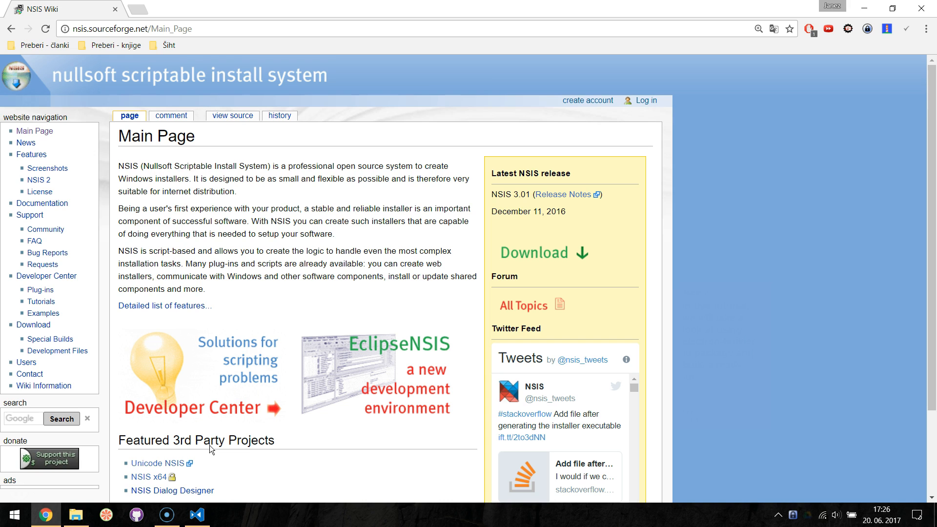
# Switch from the NSIS wiki in Chrome back to the electron-quick-start project in VS Code
pyautogui.click(197, 514)
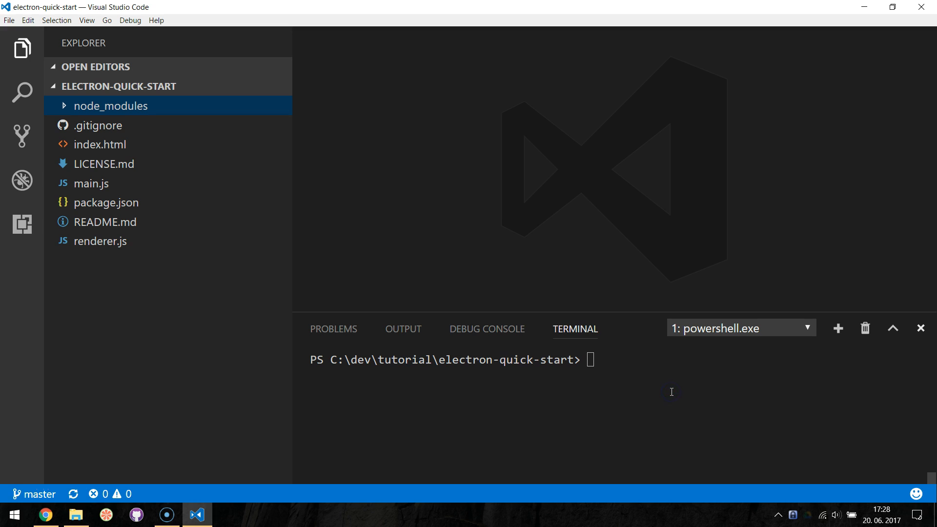
# Run npm install electron-builder --save-dev in the integrated terminal
pyautogui.click(590, 359)
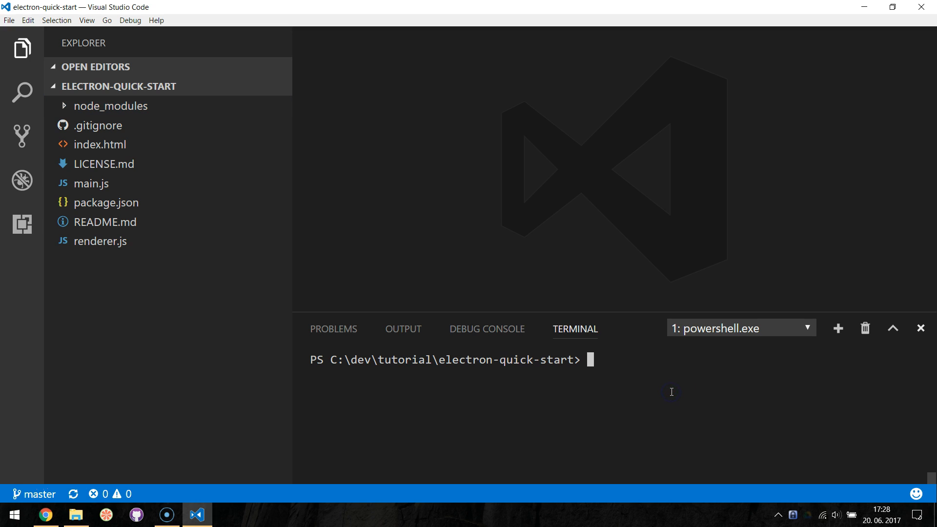
pyautogui.write('npm in')
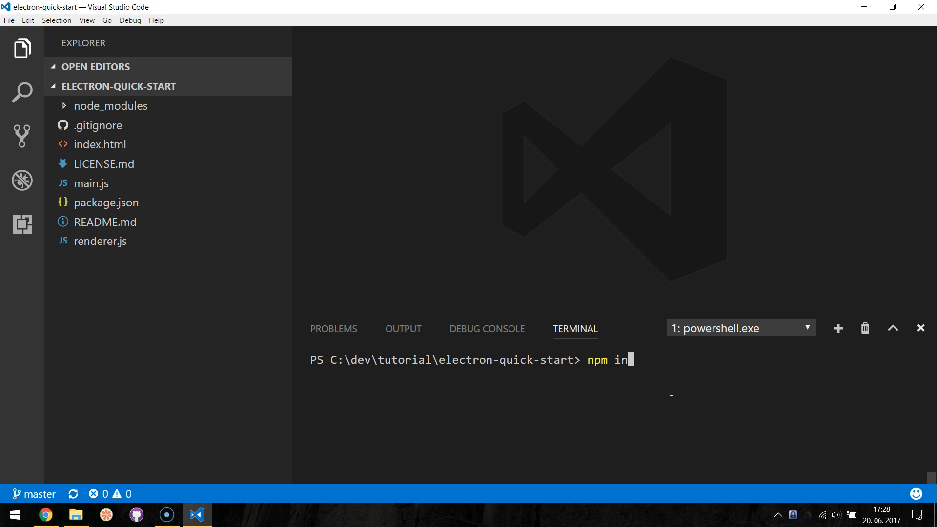
pyautogui.write('stall electro')
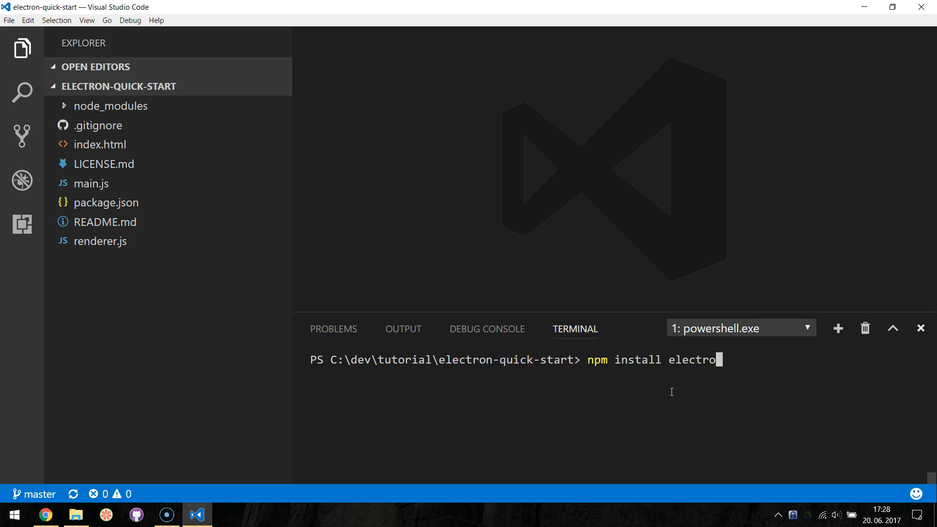
pyautogui.write('n-builder --save-dev')
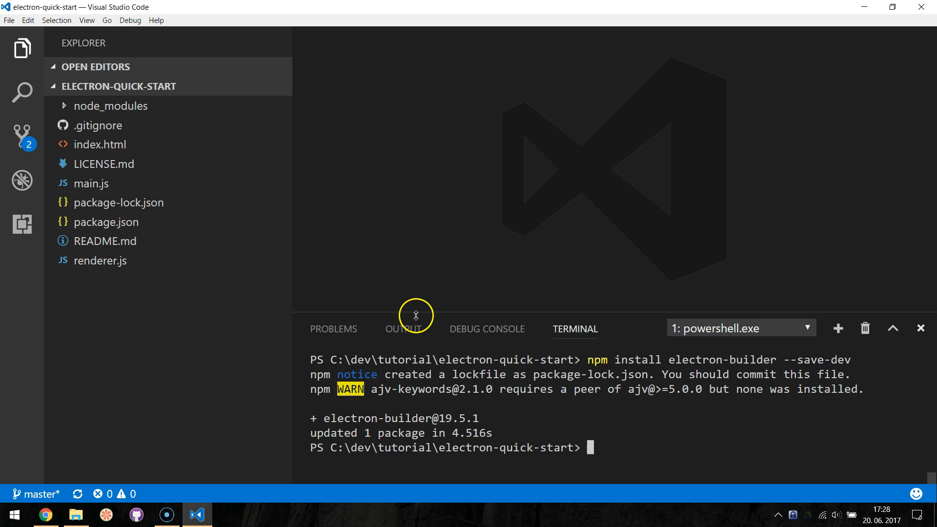
pyautogui.moveTo(525, 240)
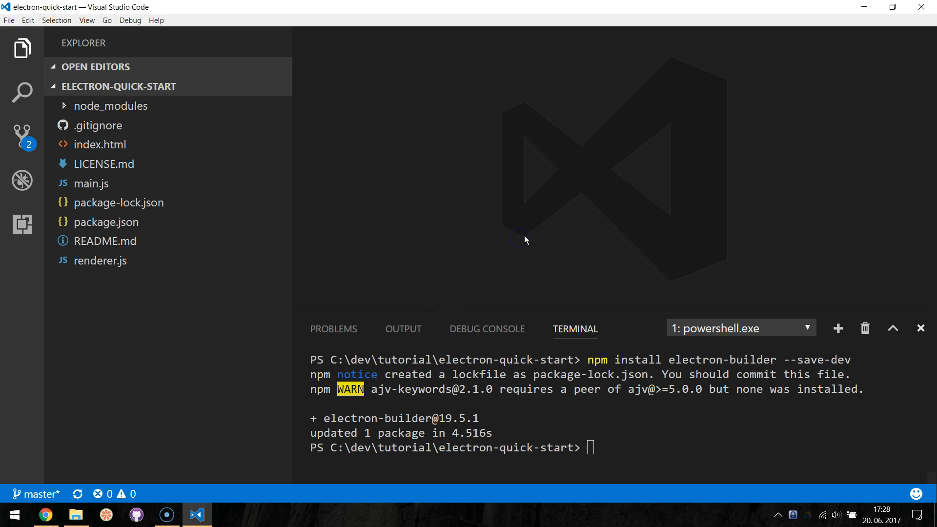
pyautogui.write('pack')
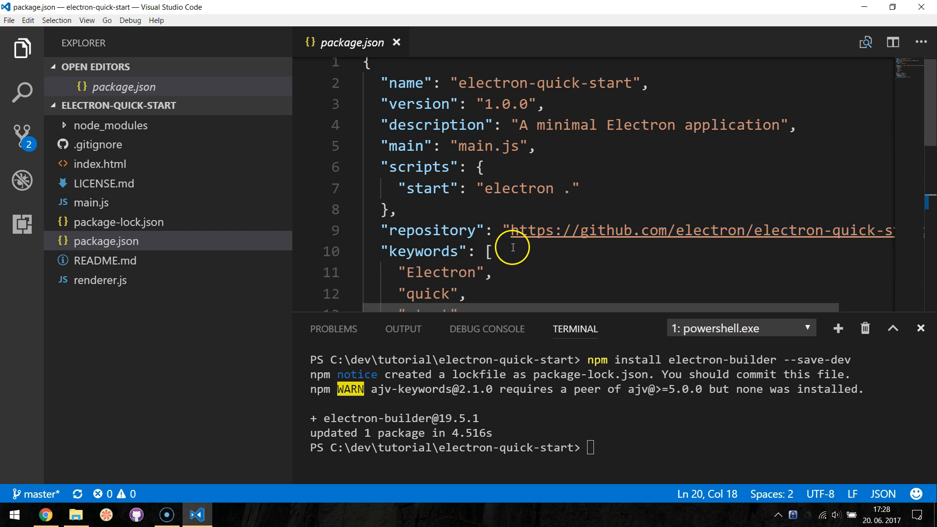
# Open package.json and check devDependencies list electron-builder ^19.5.1 beside electron ~1.6.2
pyautogui.click(22, 48)
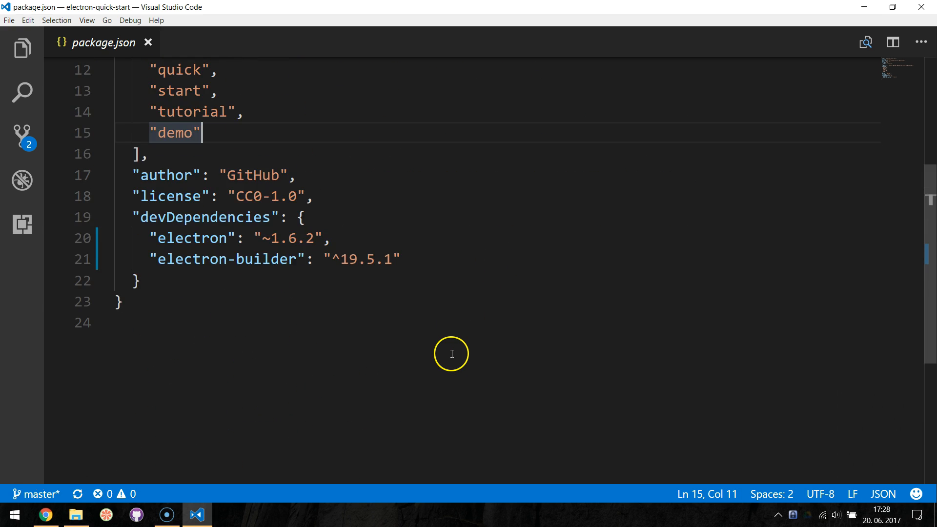
pyautogui.scroll(3)
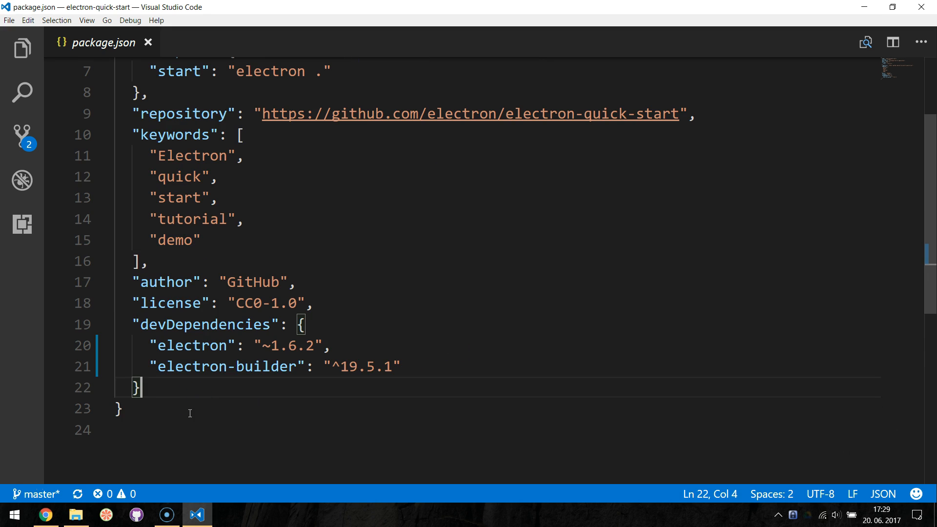
# Add a "build" object with "appId": "com.jamzi.quickstart" after devDependencies
pyautogui.write('"b')
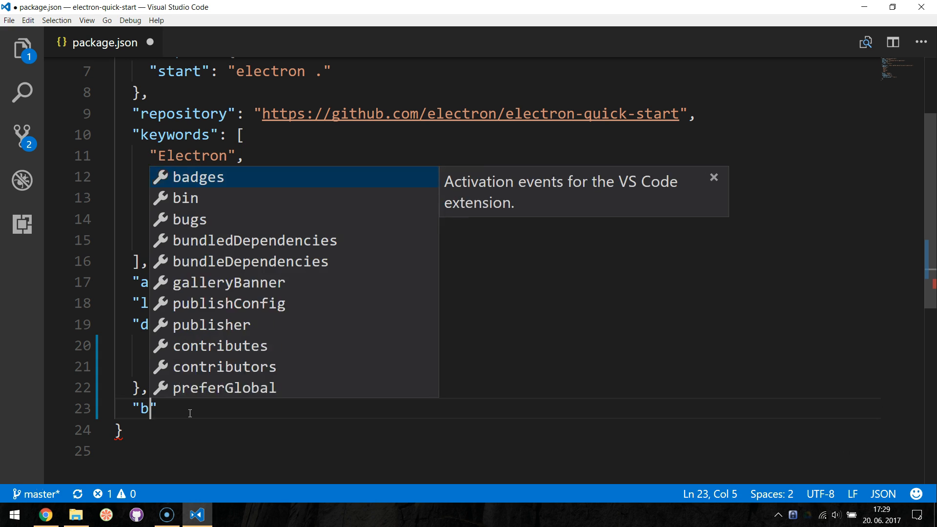
pyautogui.write('uild')
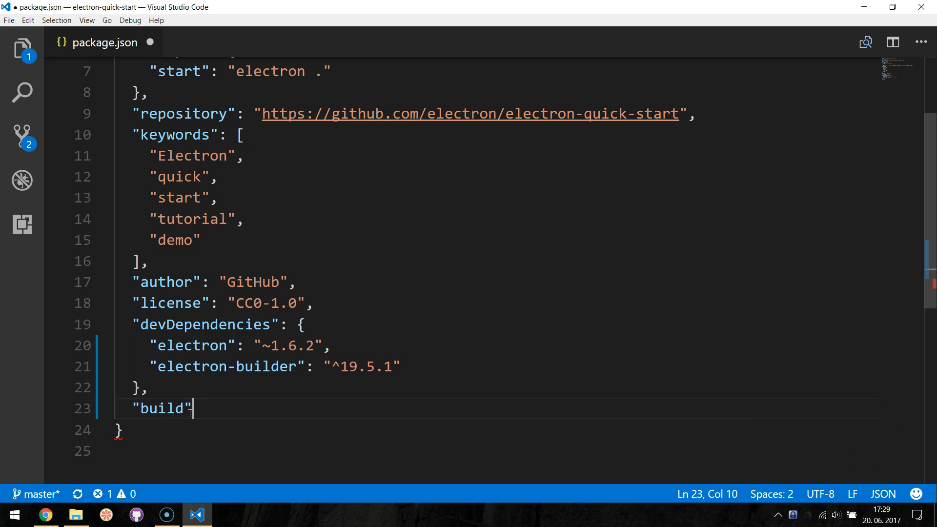
pyautogui.write(': {')
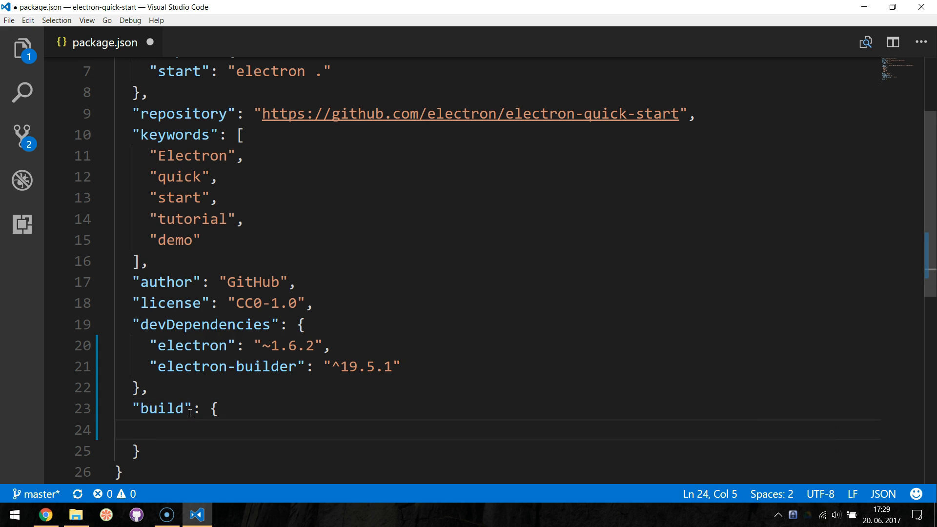
pyautogui.write('""')
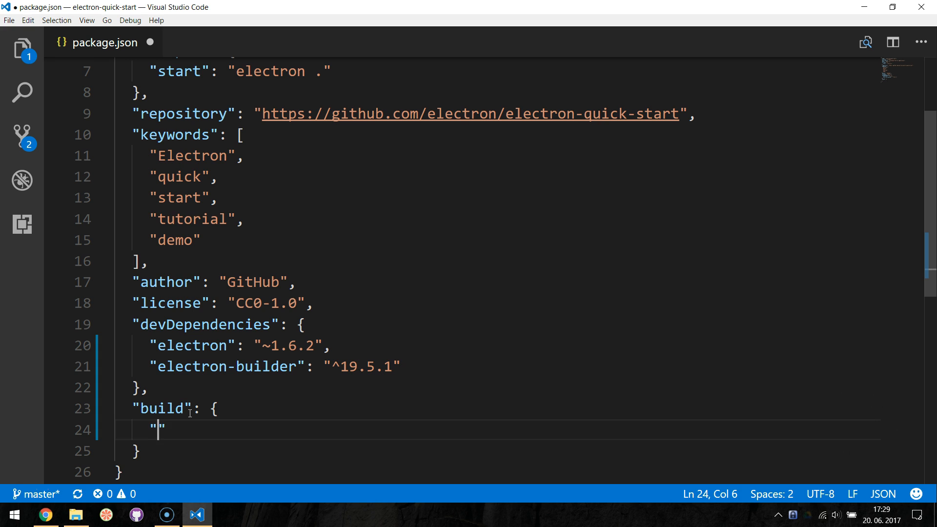
pyautogui.write('appId";')
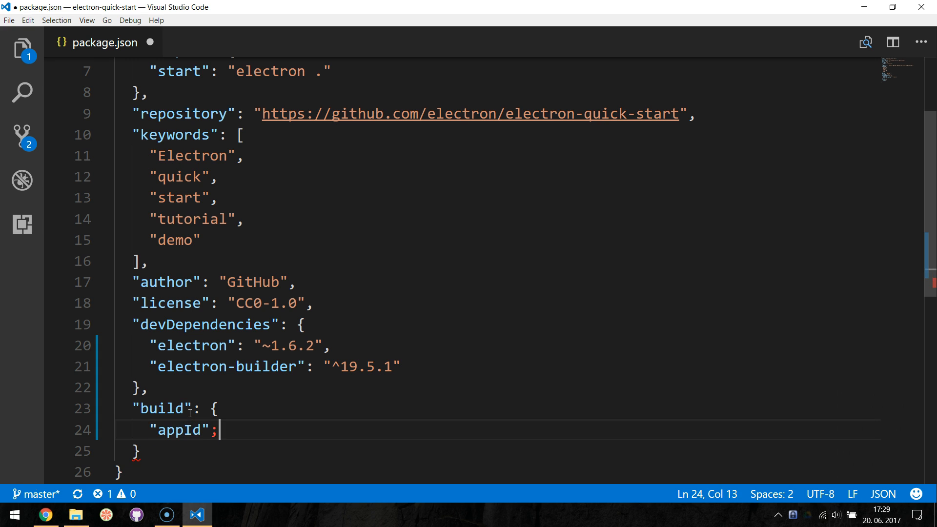
pyautogui.write(': ""')
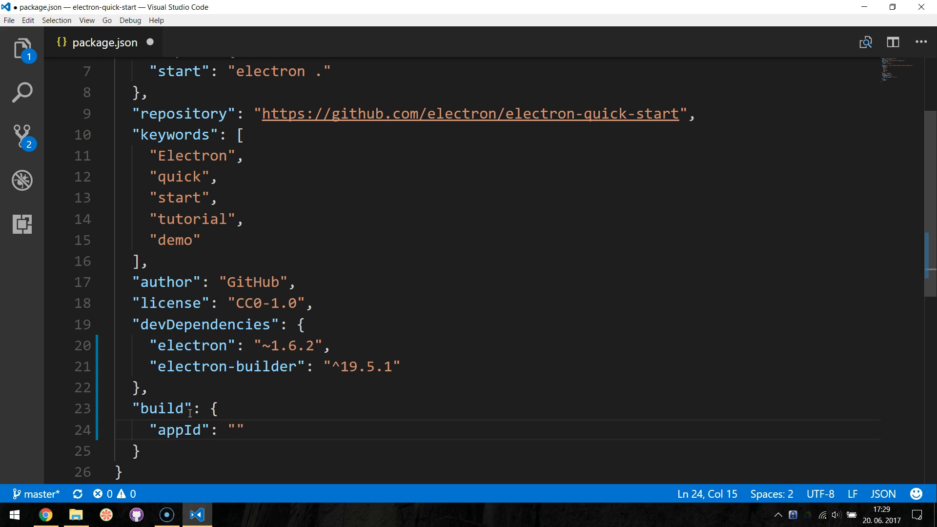
pyautogui.write('com.jamz')
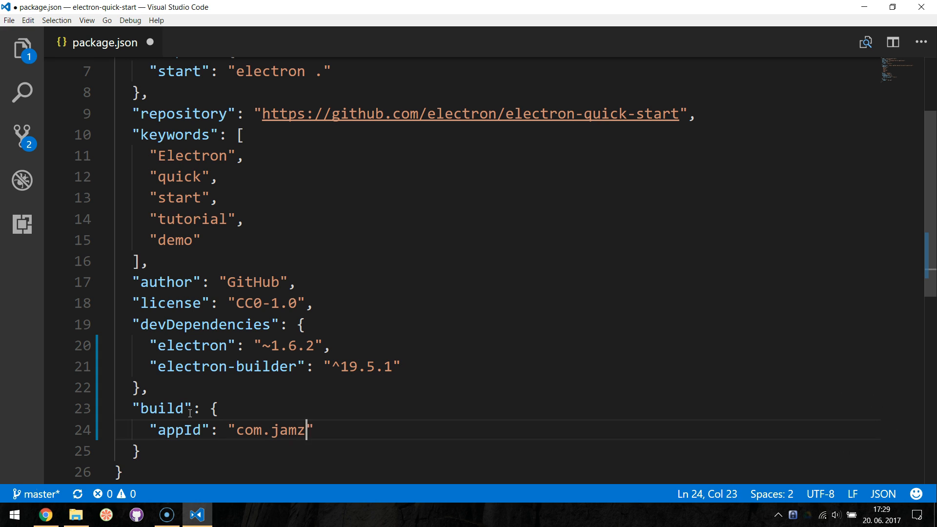
pyautogui.write('i.quickstart')
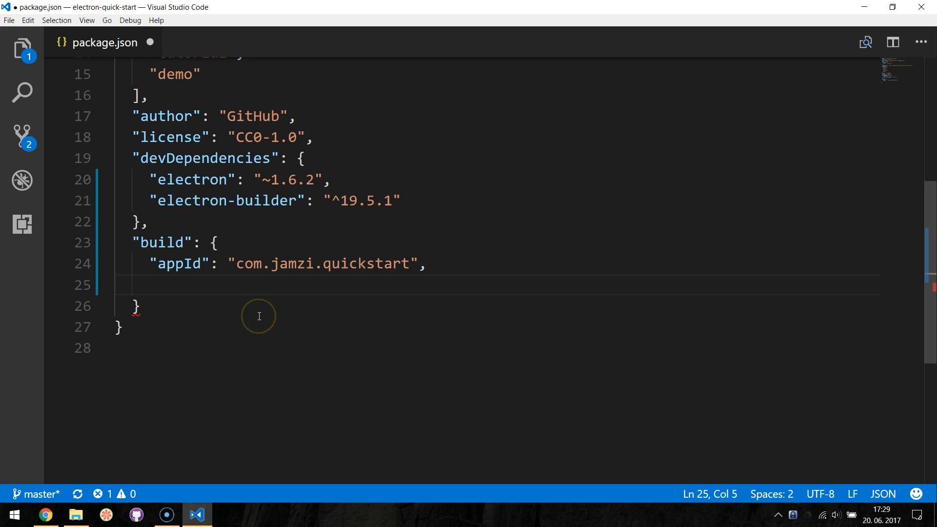
# Add "win": { "target": "nsis", "icon": "build/icon.ico" } to the build section and save
pyautogui.write('""')
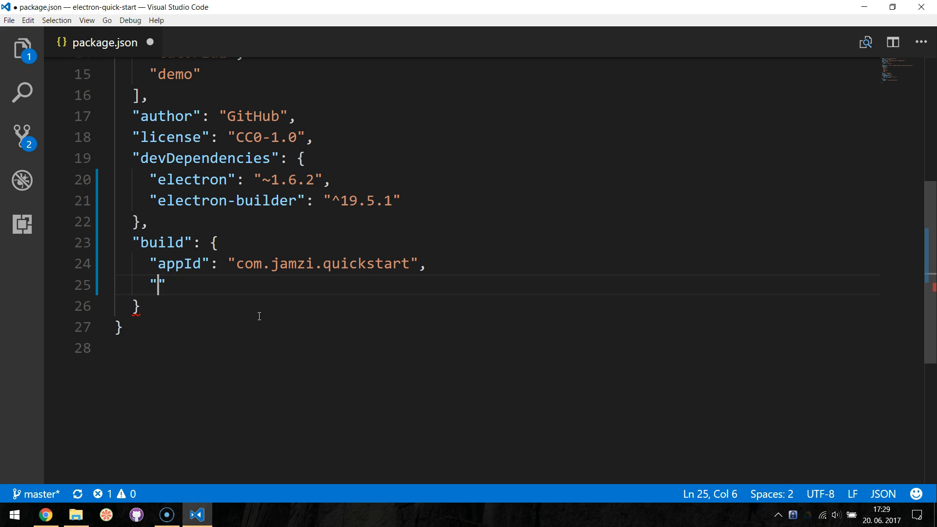
pyautogui.write('win')
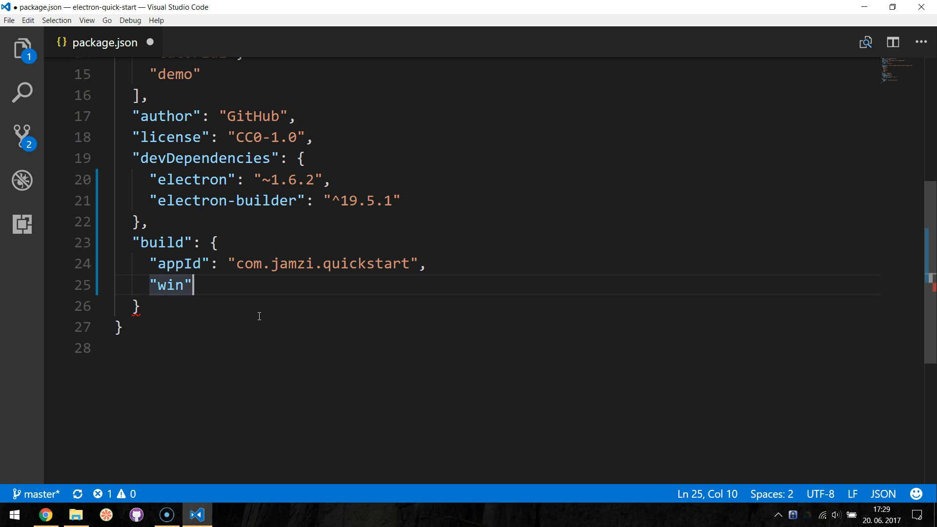
pyautogui.write(': {')
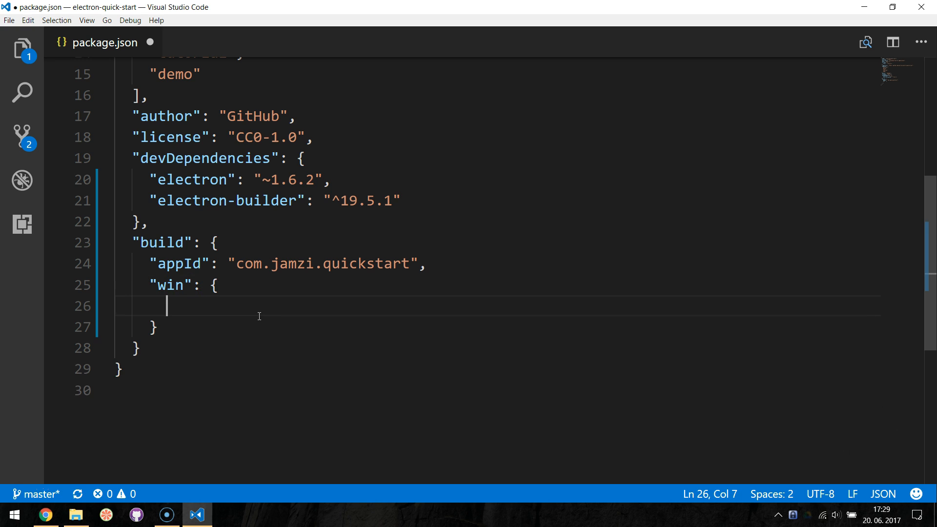
pyautogui.write('"targ"')
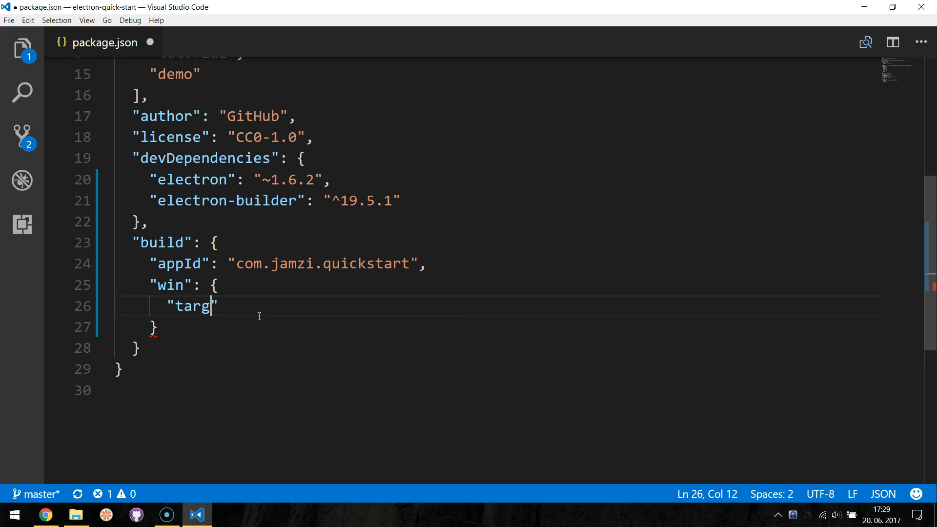
pyautogui.write('et":')
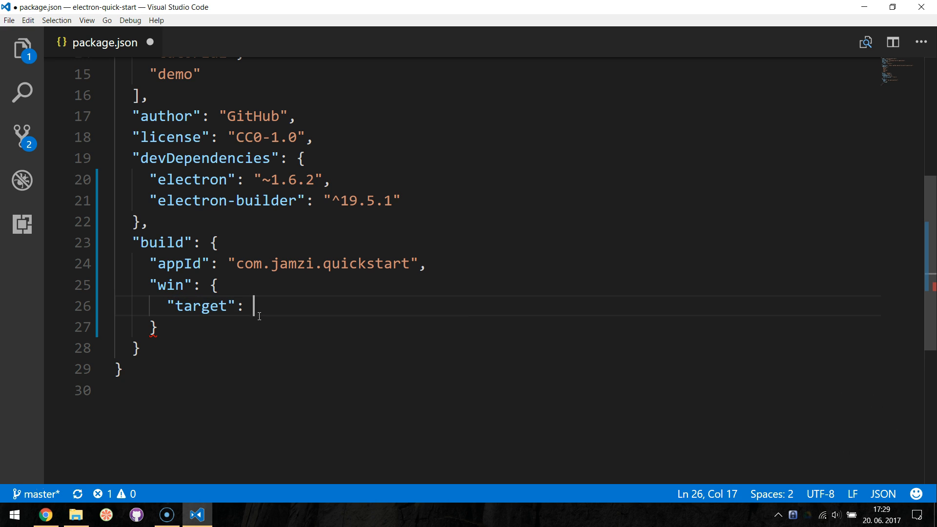
pyautogui.write('"nsis",')
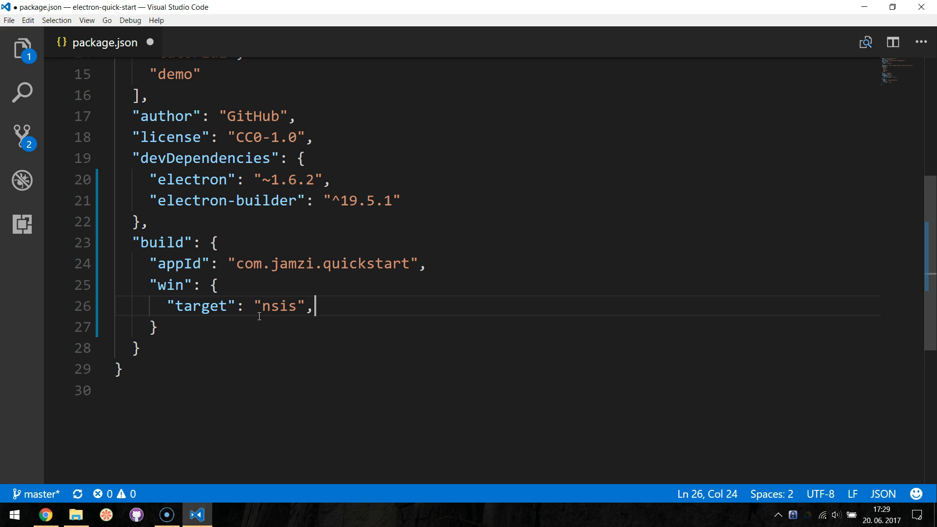
pyautogui.press('enter')
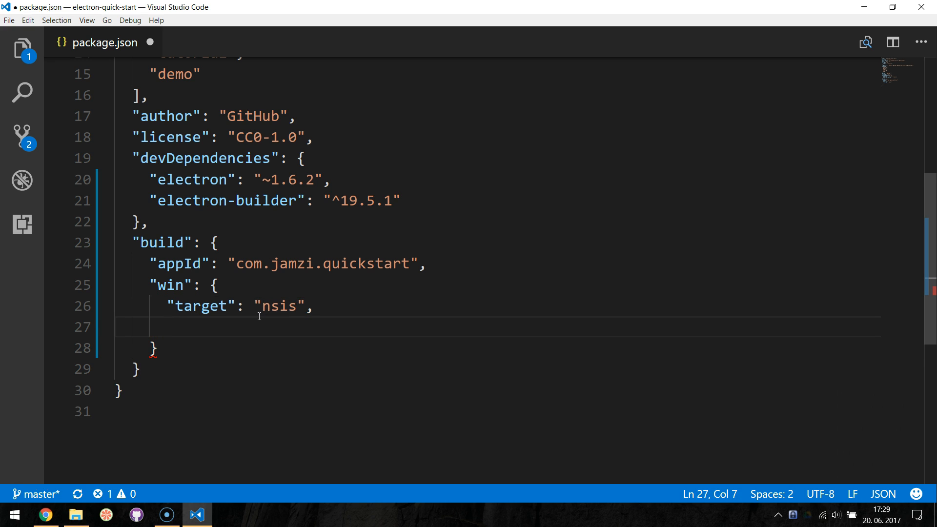
pyautogui.write('"icon": "')
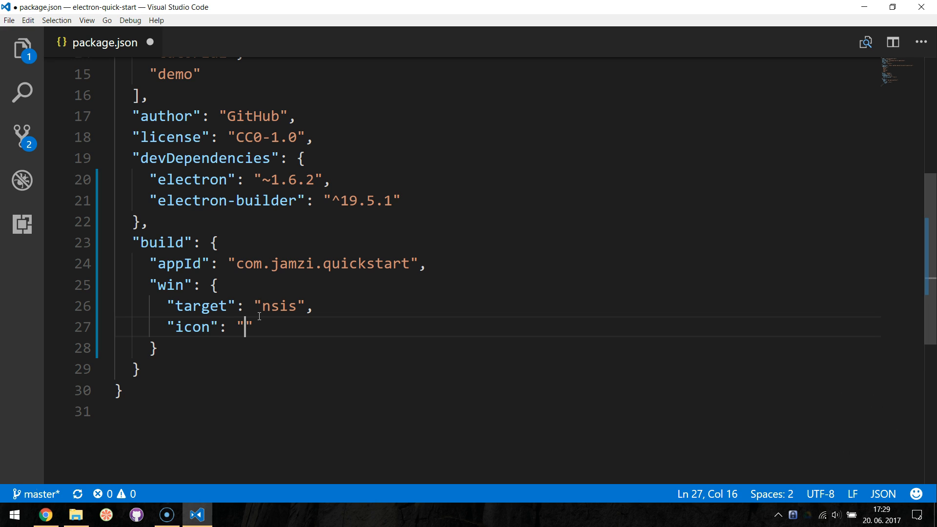
pyautogui.write('build')
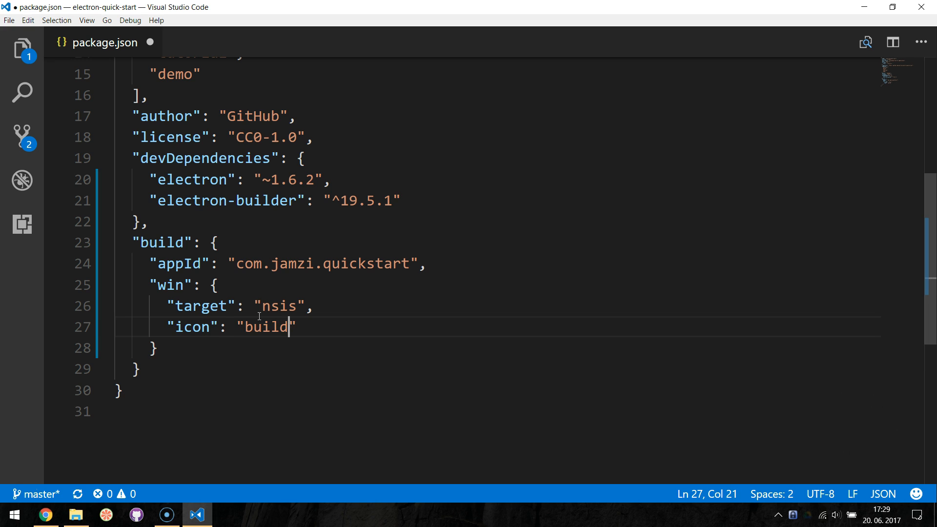
pyautogui.write('/icon.ico')
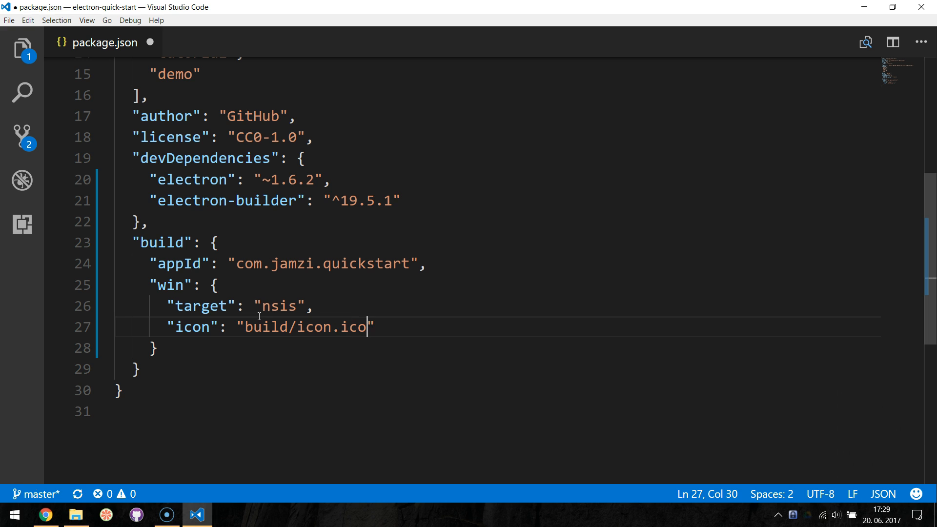
pyautogui.press('ctrl+s')
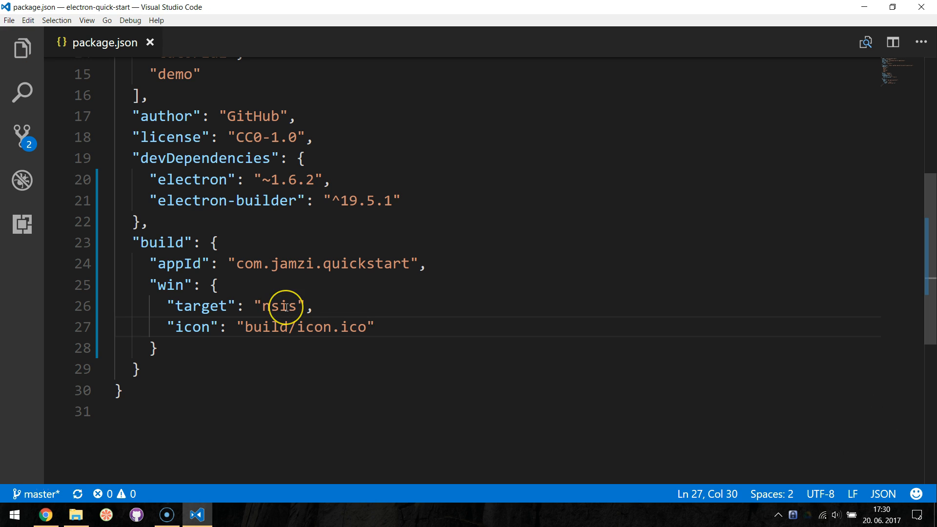
# Add a "dist": "build" entry after the start script and save package.json
pyautogui.doubleClick(279, 306)
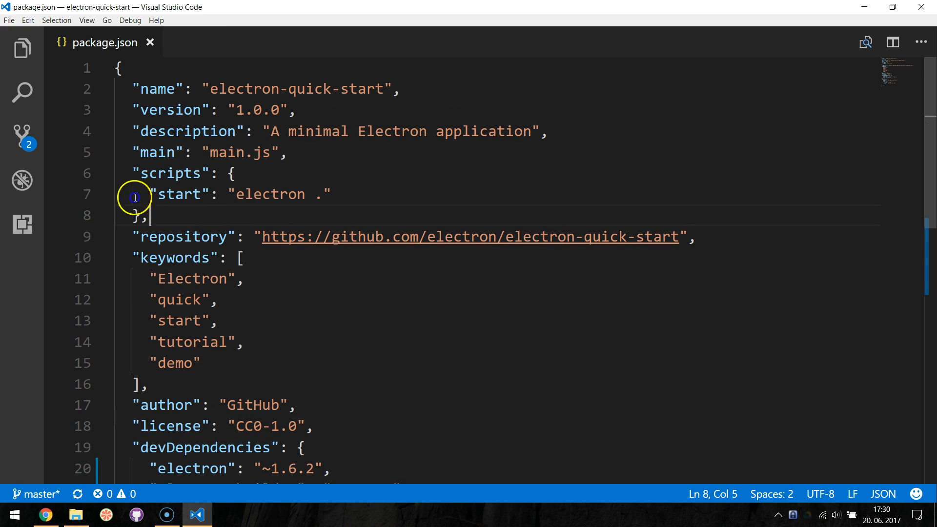
pyautogui.click(369, 192)
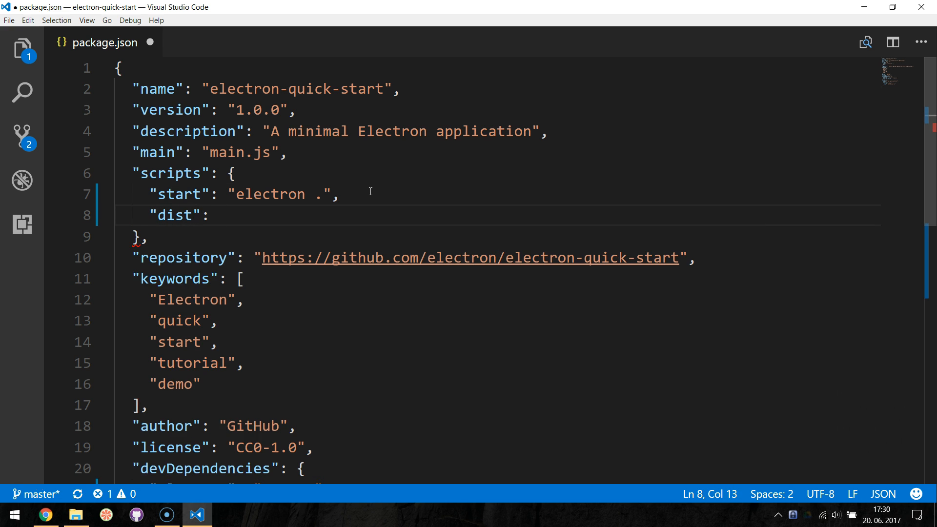
pyautogui.write('"build"')
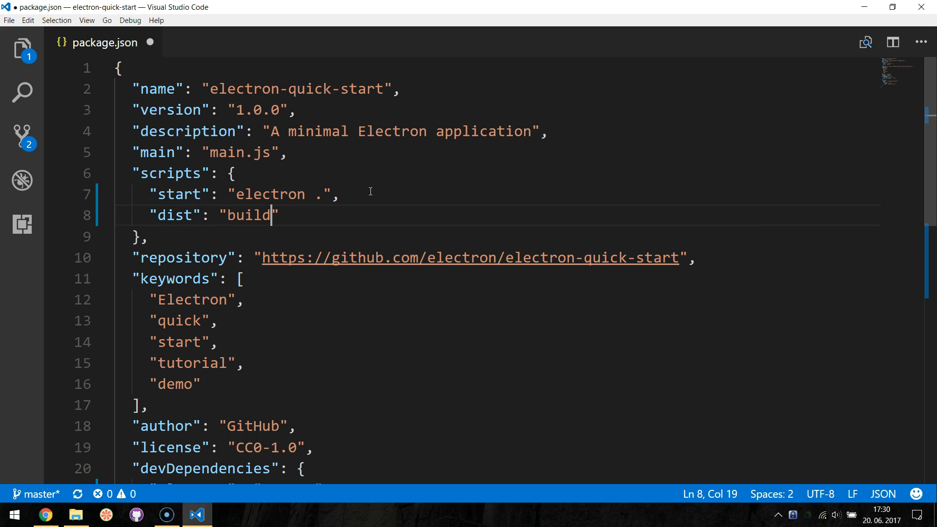
pyautogui.press('ctrl+s')
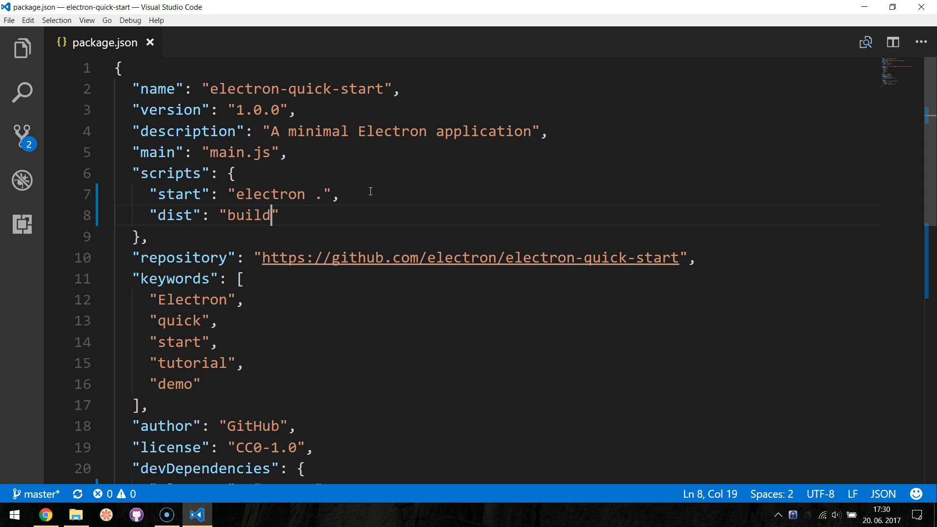
pyautogui.doubleClick(174, 383)
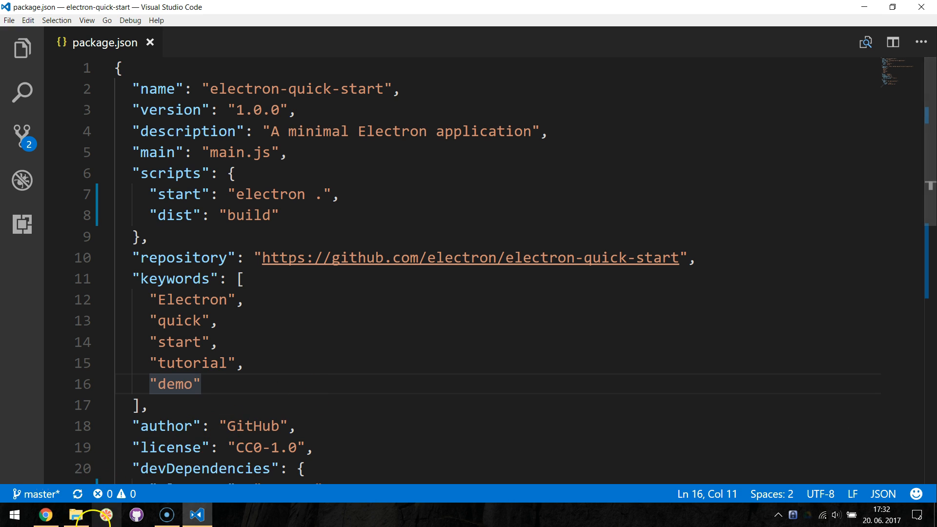
# Open electron-quick-start\build in File Explorer to confirm icon.ico exists, then return to VS Code
pyautogui.click(76, 514)
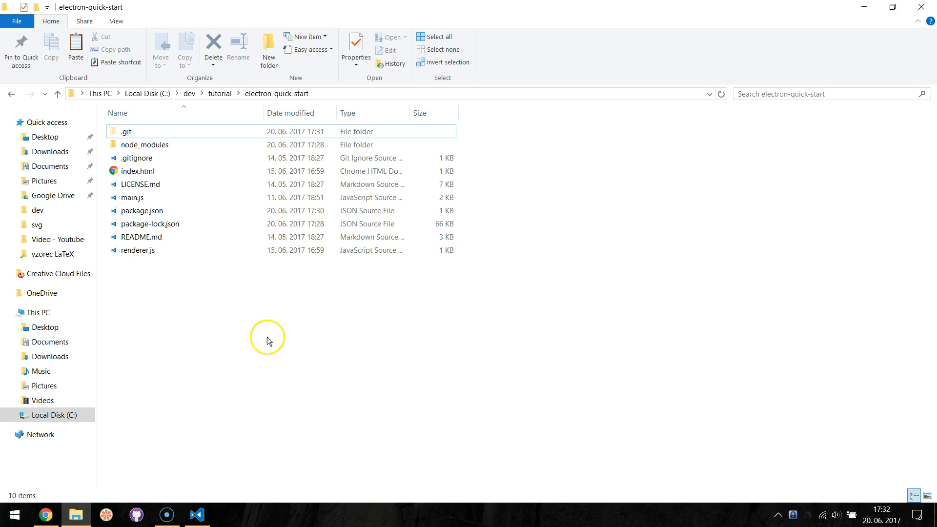
pyautogui.click(268, 49)
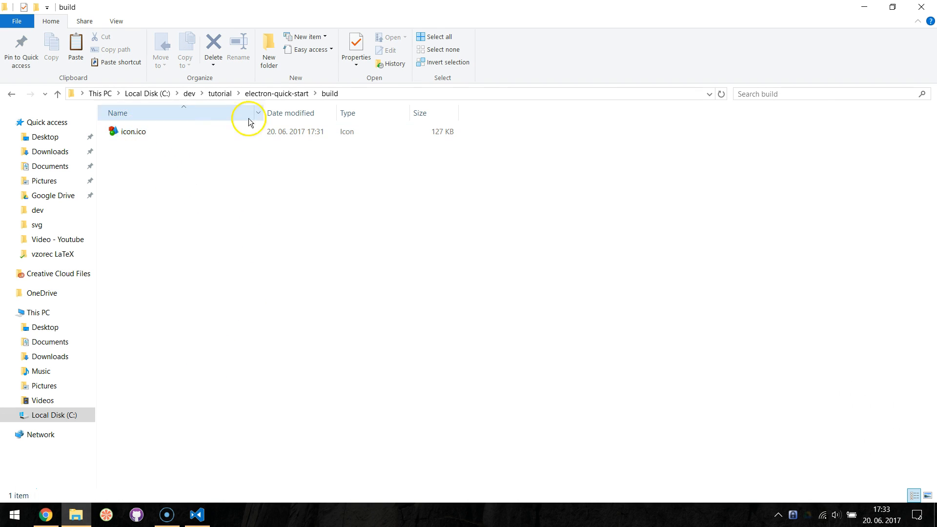
pyautogui.click(197, 515)
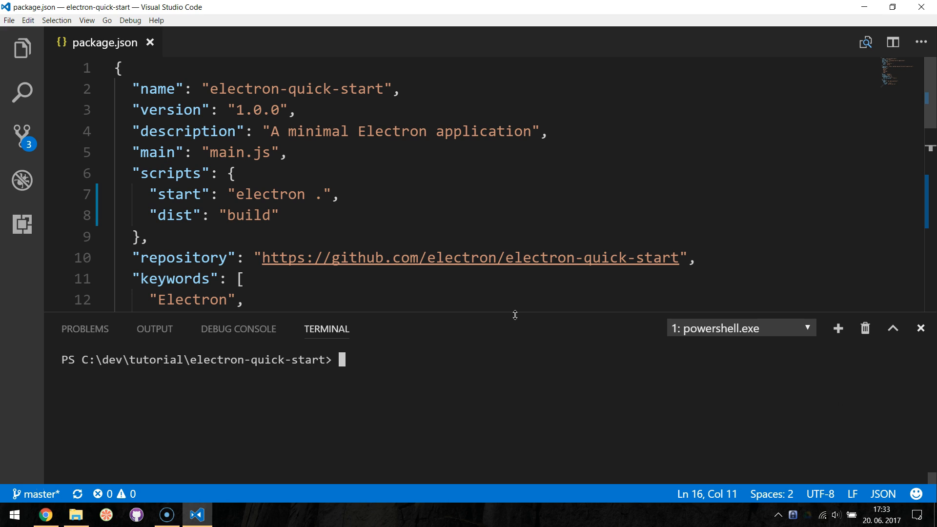
# Type "npm run di" at the electron-quick-start PowerShell prompt
pyautogui.write('n')
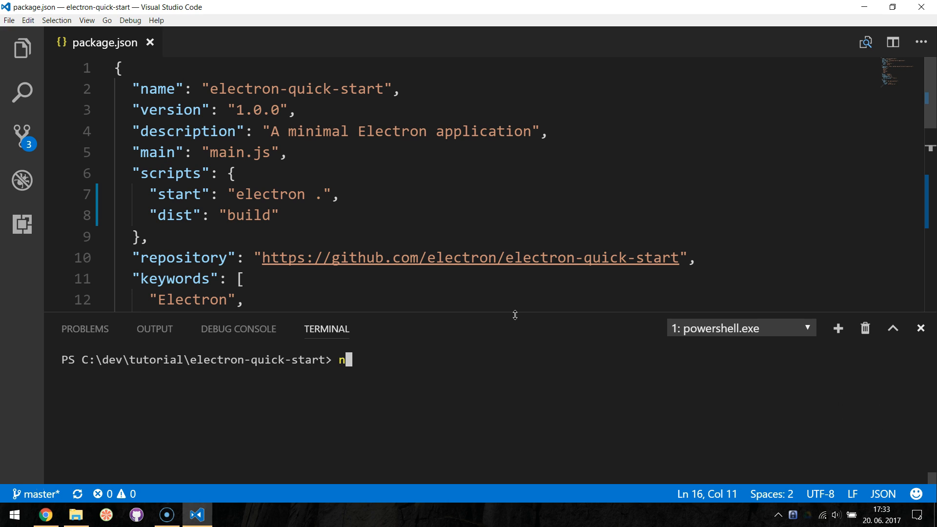
pyautogui.write('pm run di')
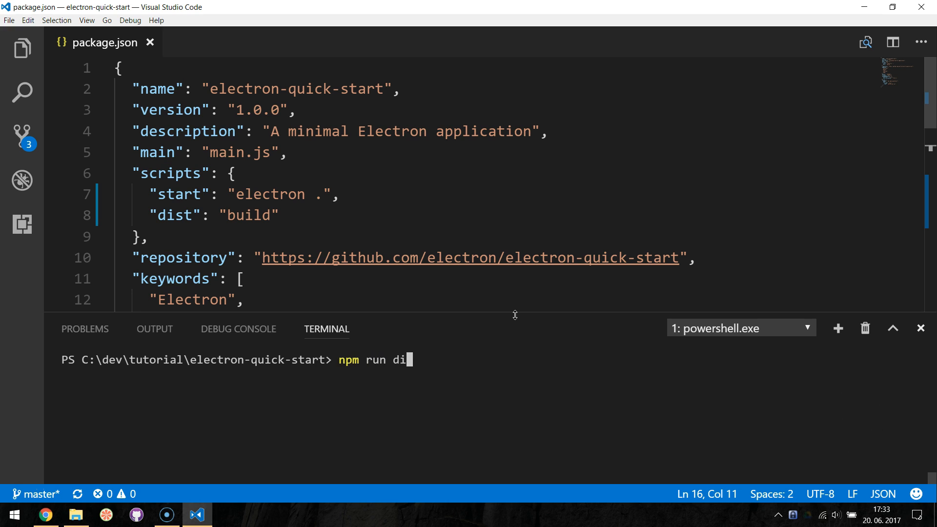